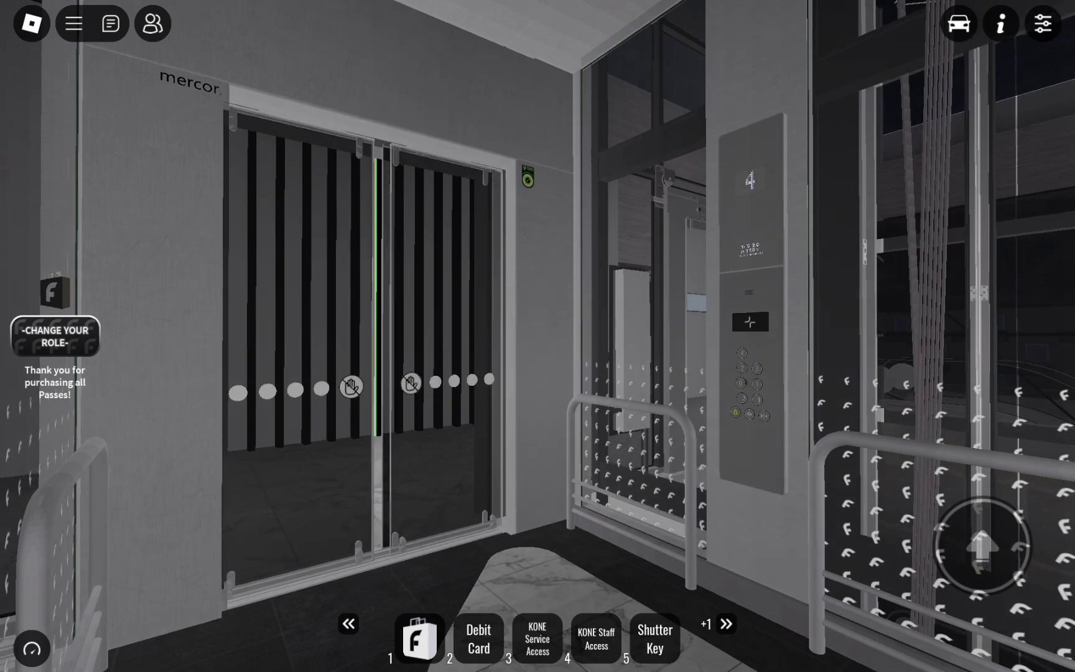
# Equip the KONE Staff Access card from hotbar slot 4
pyautogui.click(595, 637)
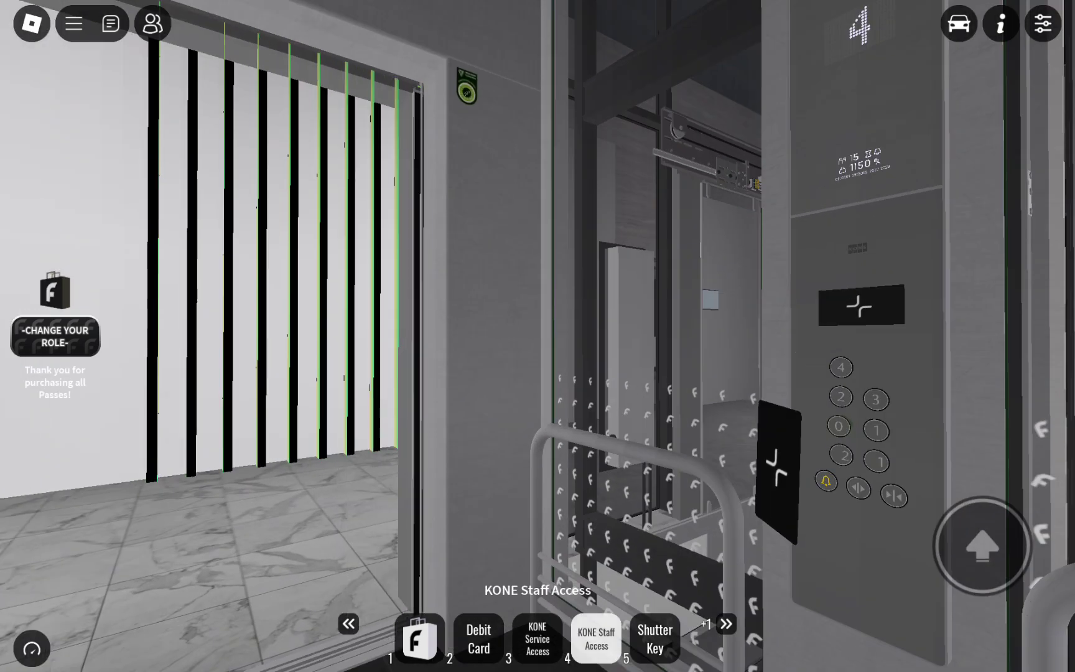